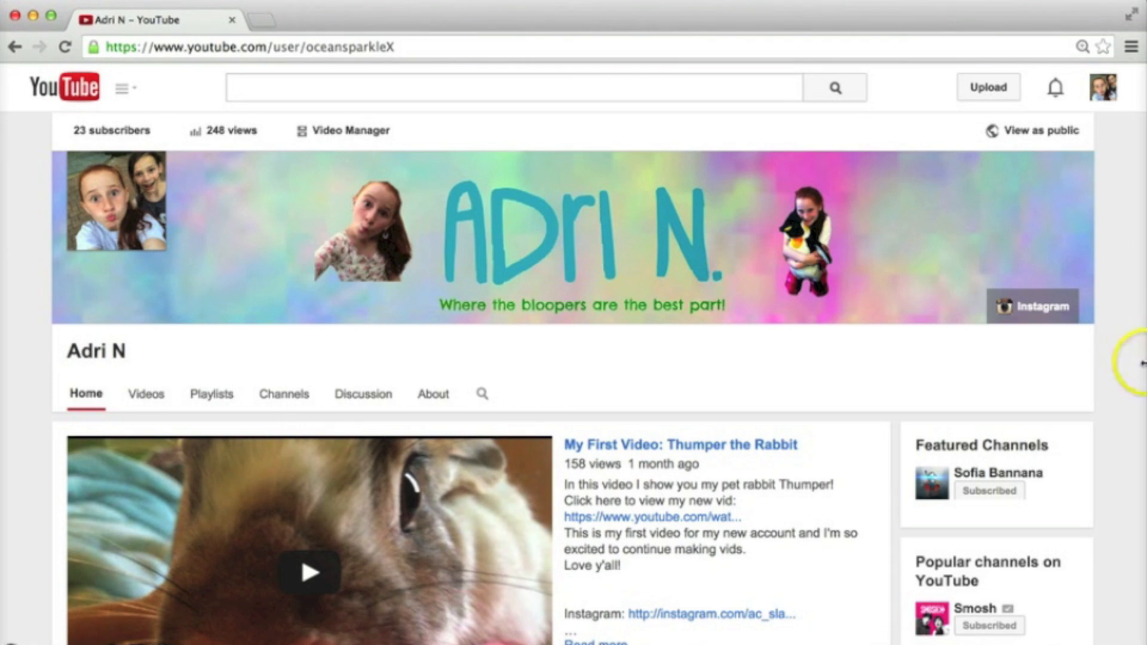
{"action": "mouse_move", "coordinate": [810, 367]}
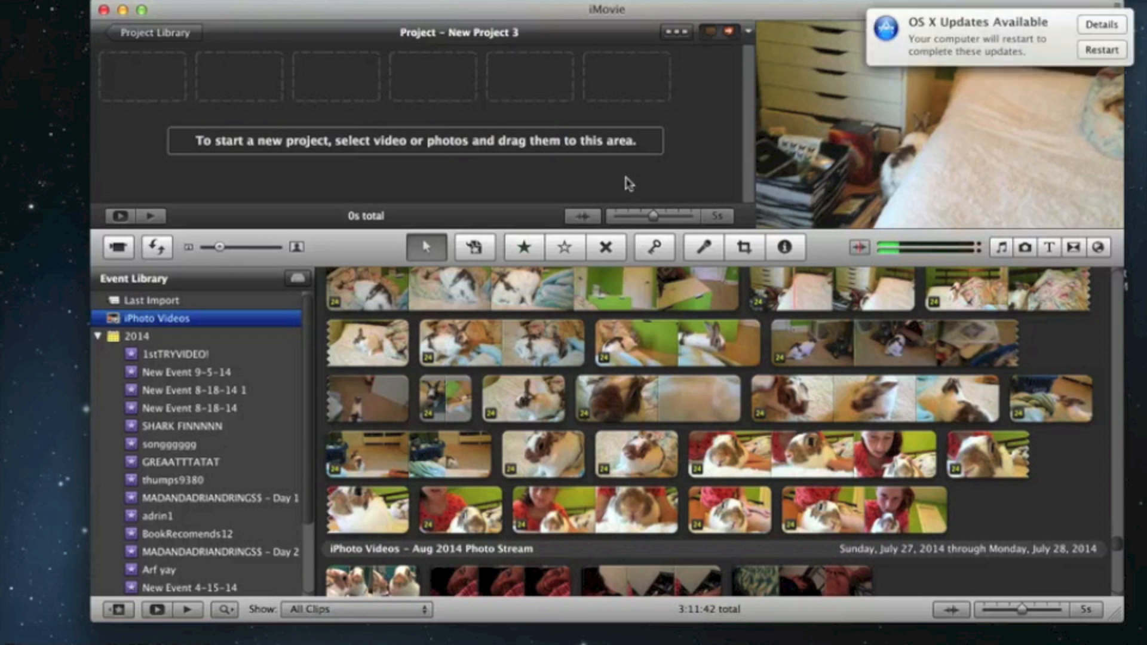
{"action": "mouse_move", "coordinate": [167, 203]}
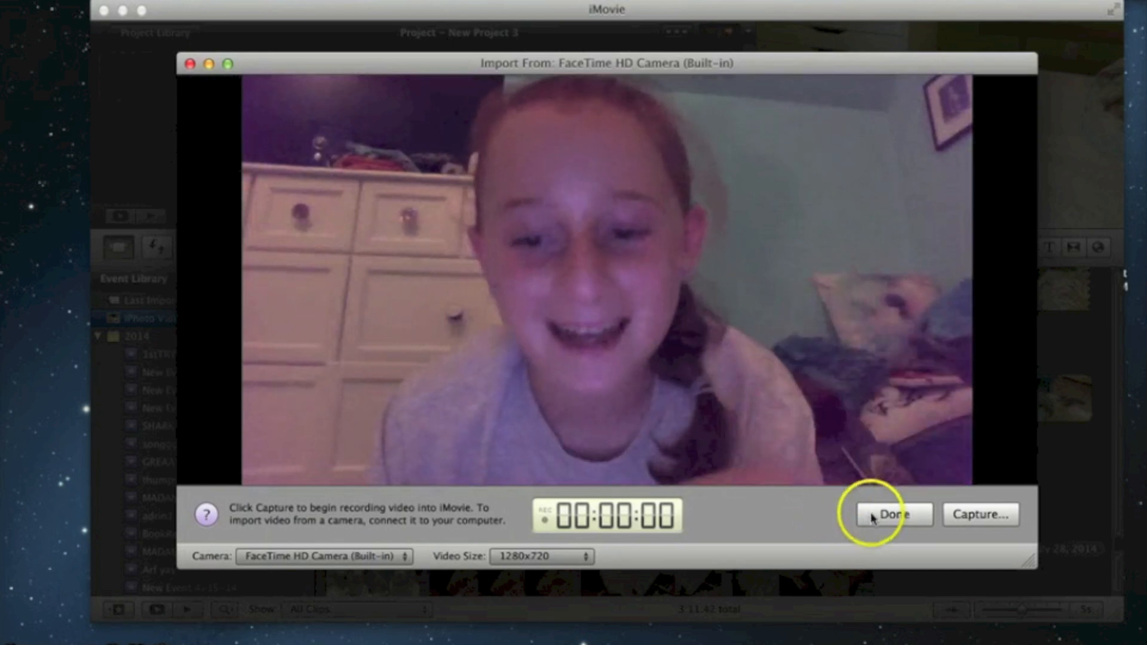
Dismiss the FaceTime HD Camera capture window with Done, recording nothing
{"action": "left_click", "coordinate": [320, 555]}
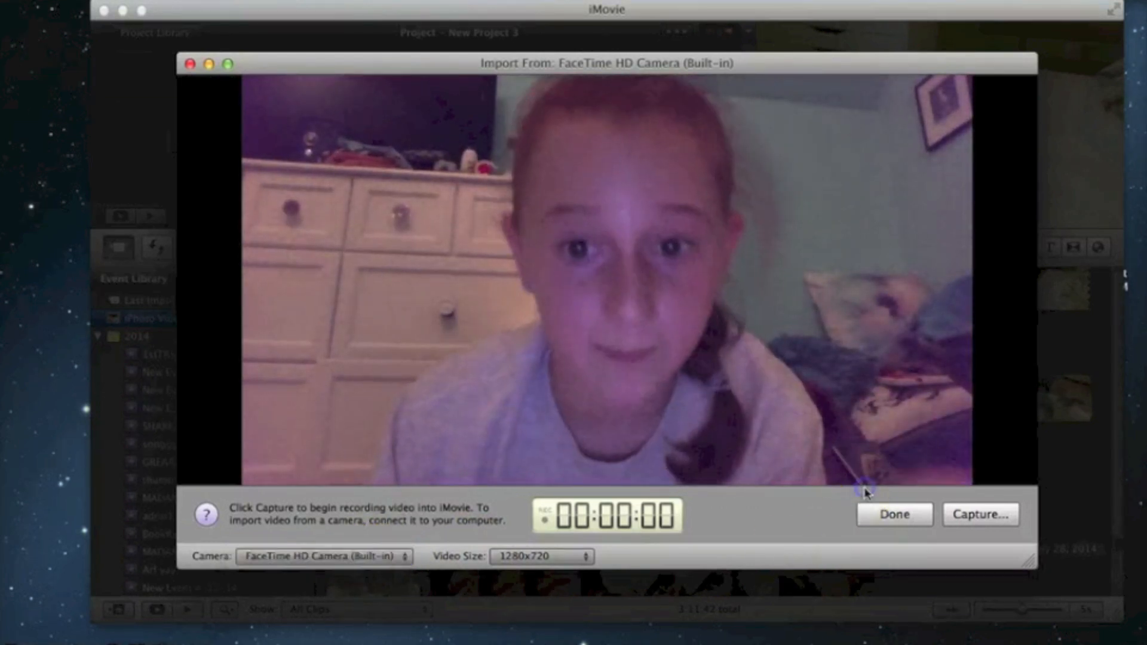
{"action": "left_click", "coordinate": [892, 514]}
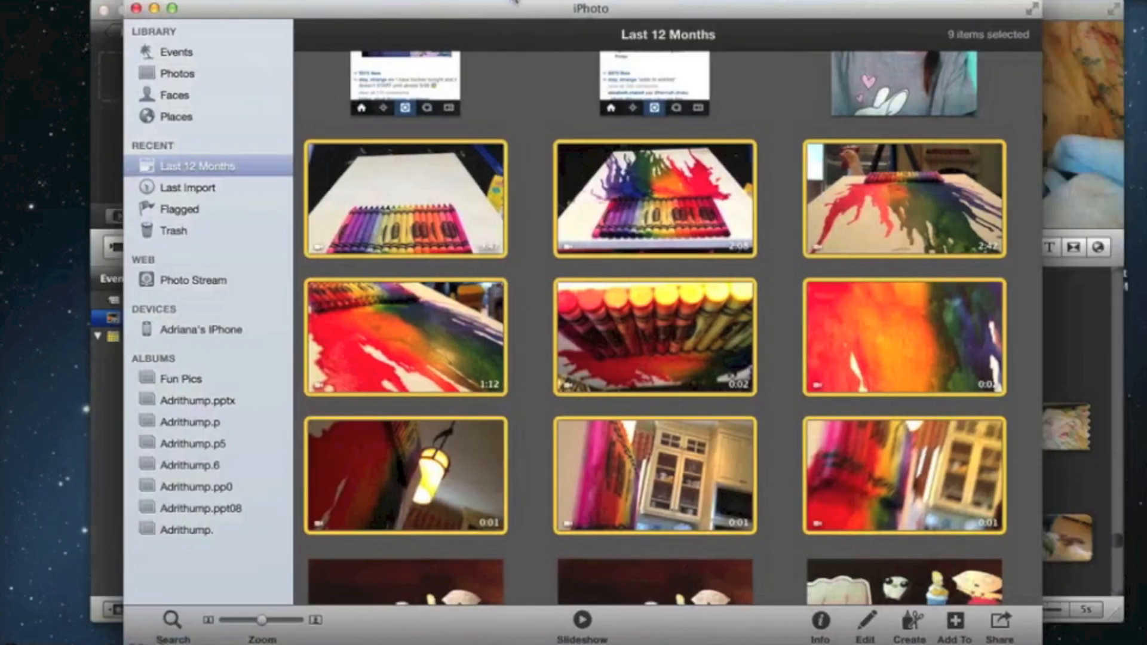
Scroll through the nine selected crayon-art videos in Last 12 Months
{"action": "scroll", "scroll_direction": "down", "scroll_amount": 3}
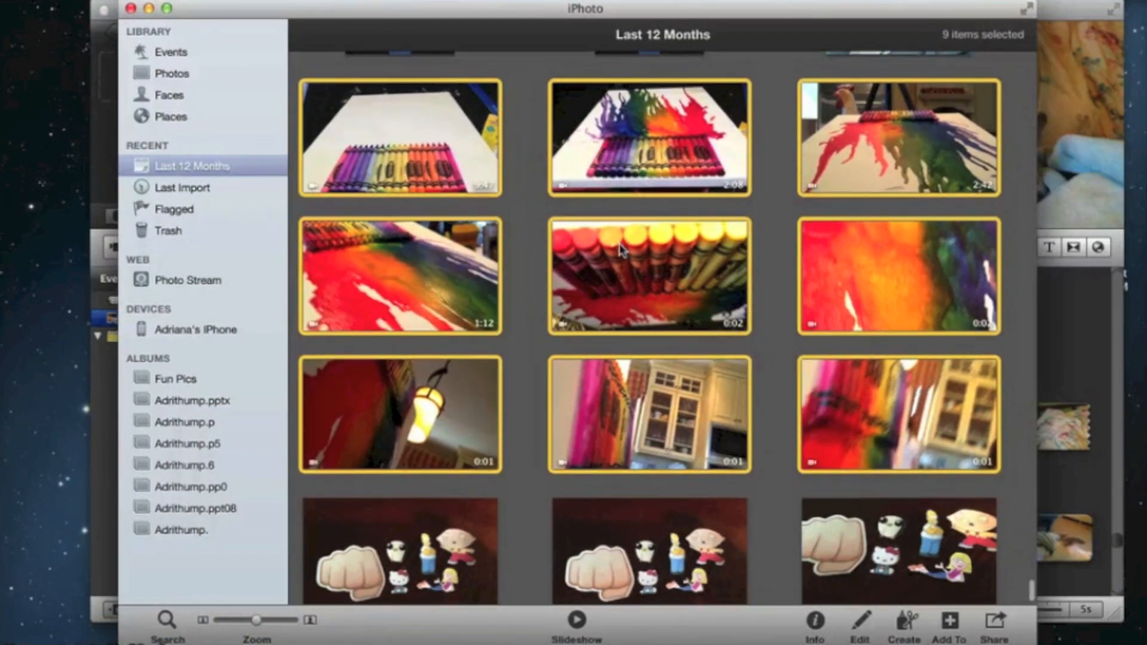
{"action": "scroll", "scroll_direction": "up", "scroll_amount": 3}
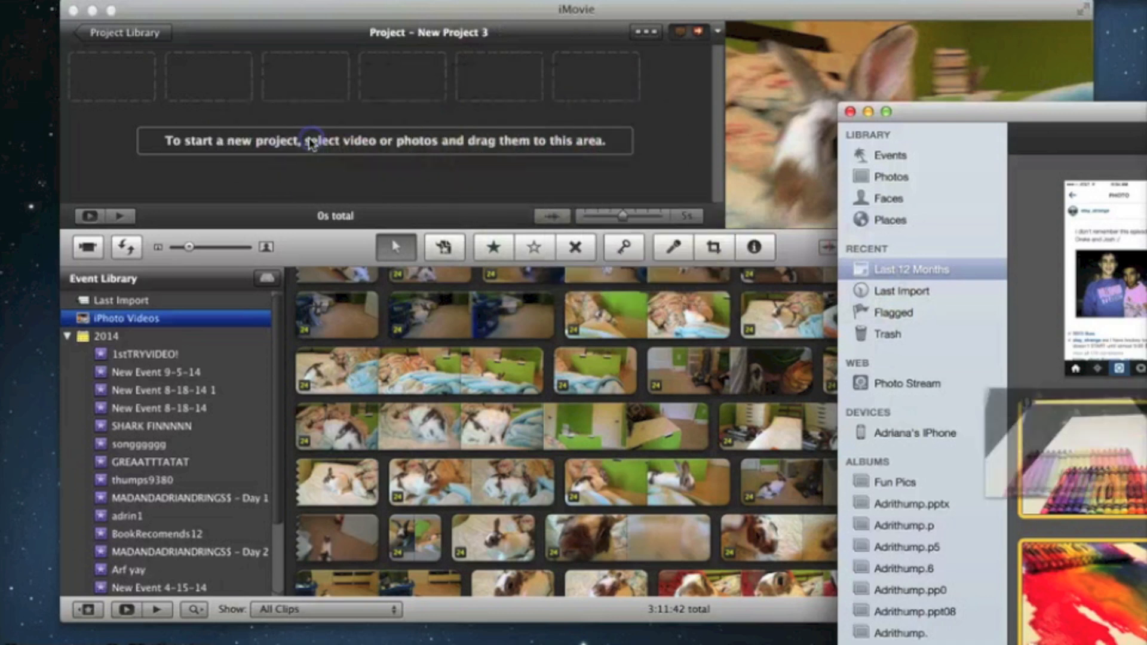
{"action": "mouse_move", "coordinate": [823, 334]}
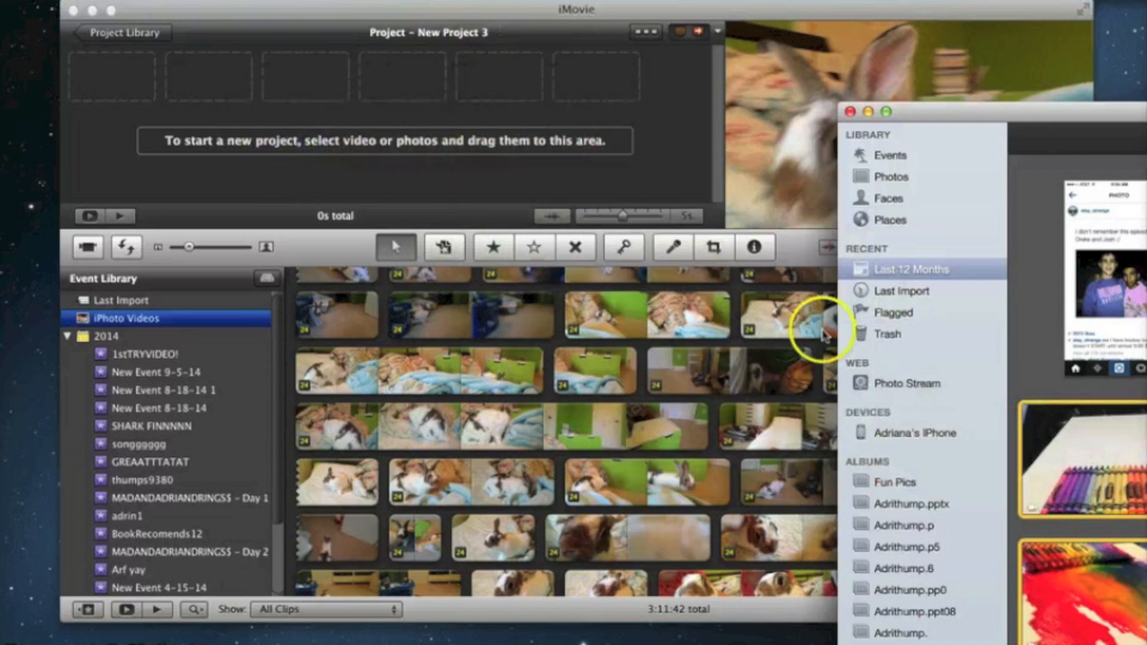
Bring iMovie forward and choose File > Import > Movies to reach the Import Movies dialog
{"action": "left_click", "coordinate": [158, 6]}
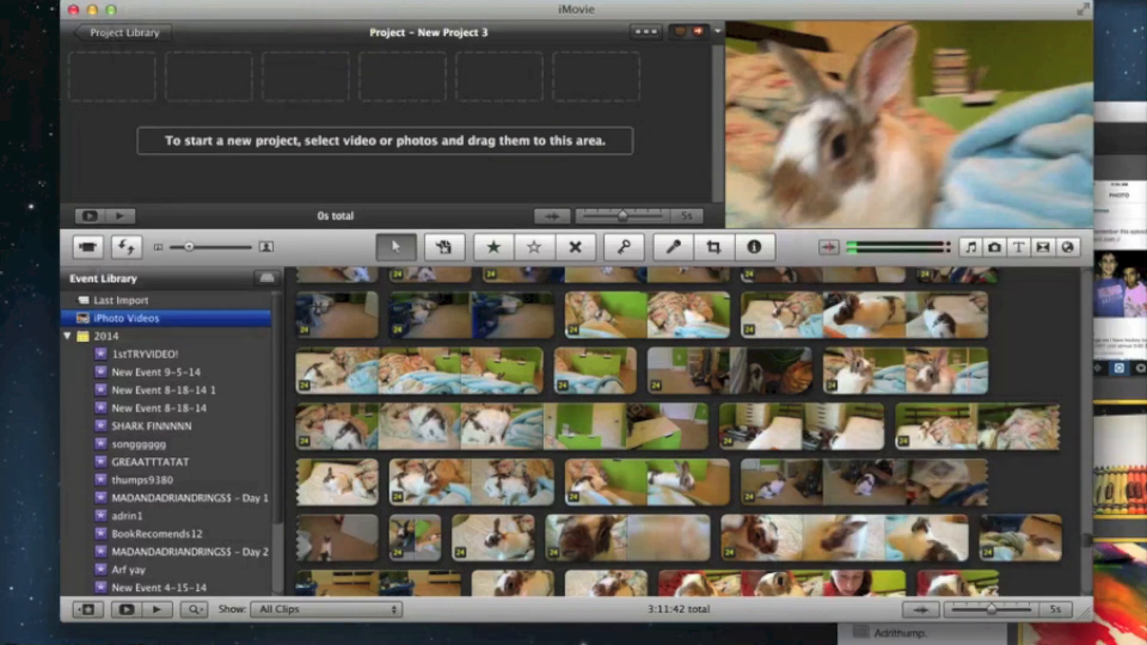
{"action": "left_click", "coordinate": [87, 8]}
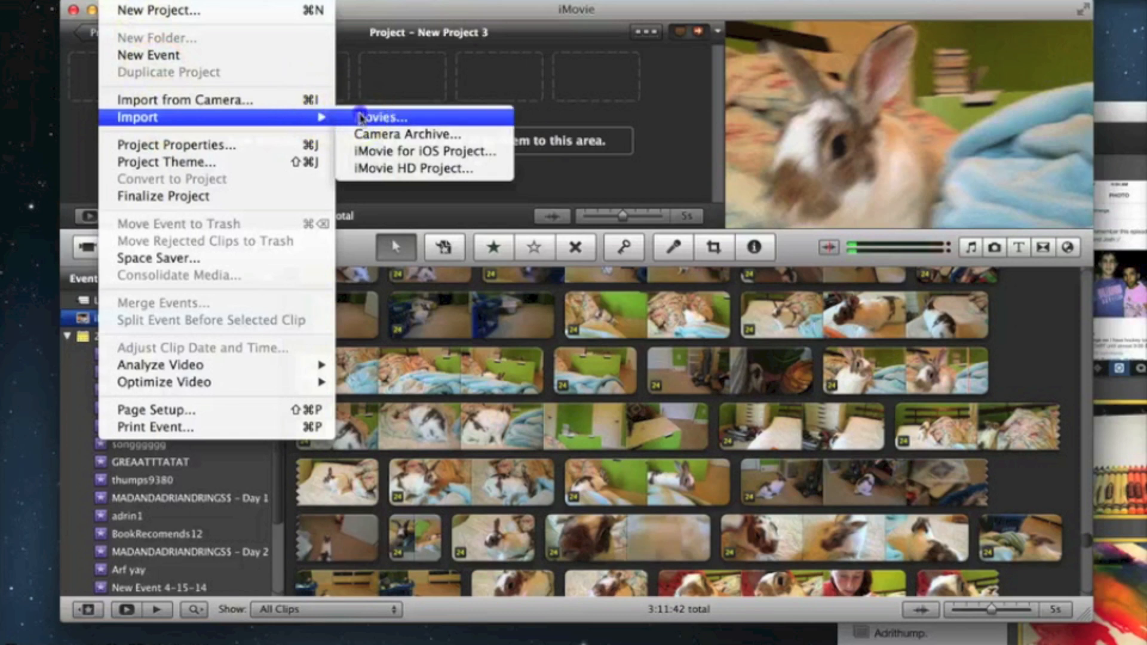
{"action": "left_click", "coordinate": [382, 117]}
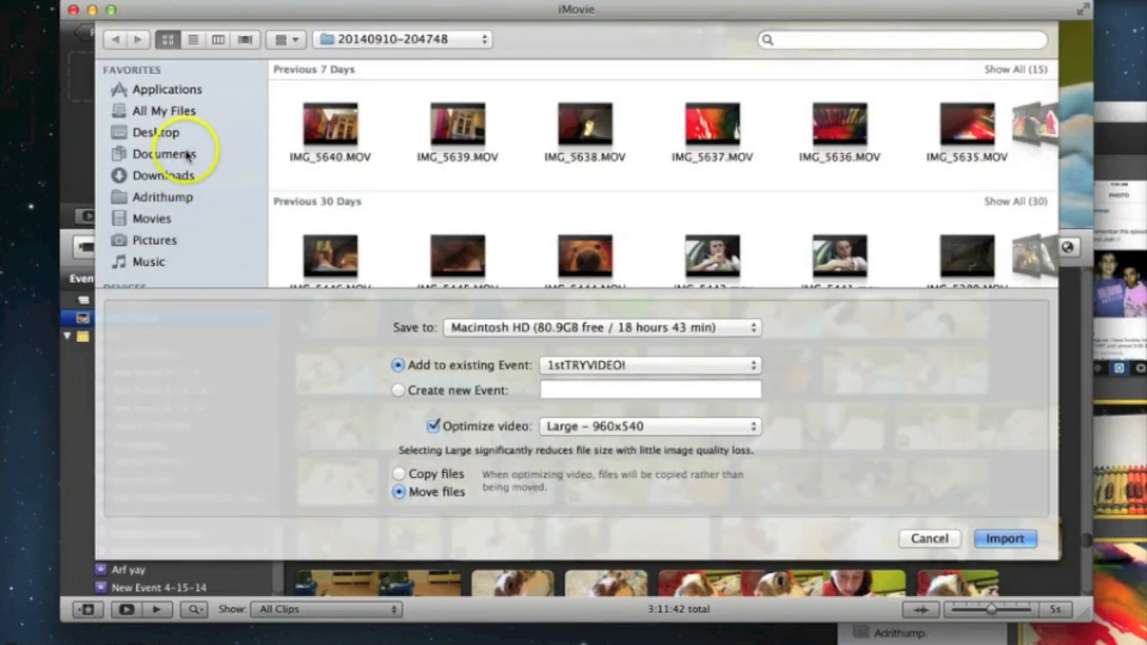
Import the selected IMG .MOV files into existing event 1stTRYVIDEO!, optimized at Large 960x540
{"action": "left_click", "coordinate": [165, 154]}
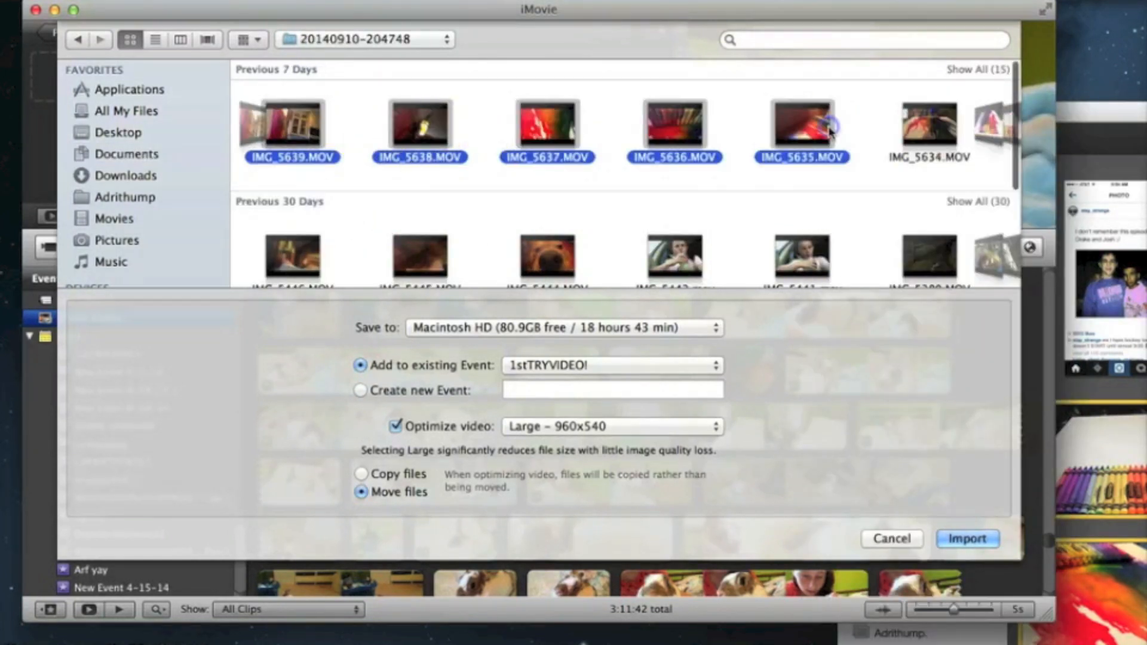
{"action": "scroll", "scroll_direction": "right", "scroll_amount": 3}
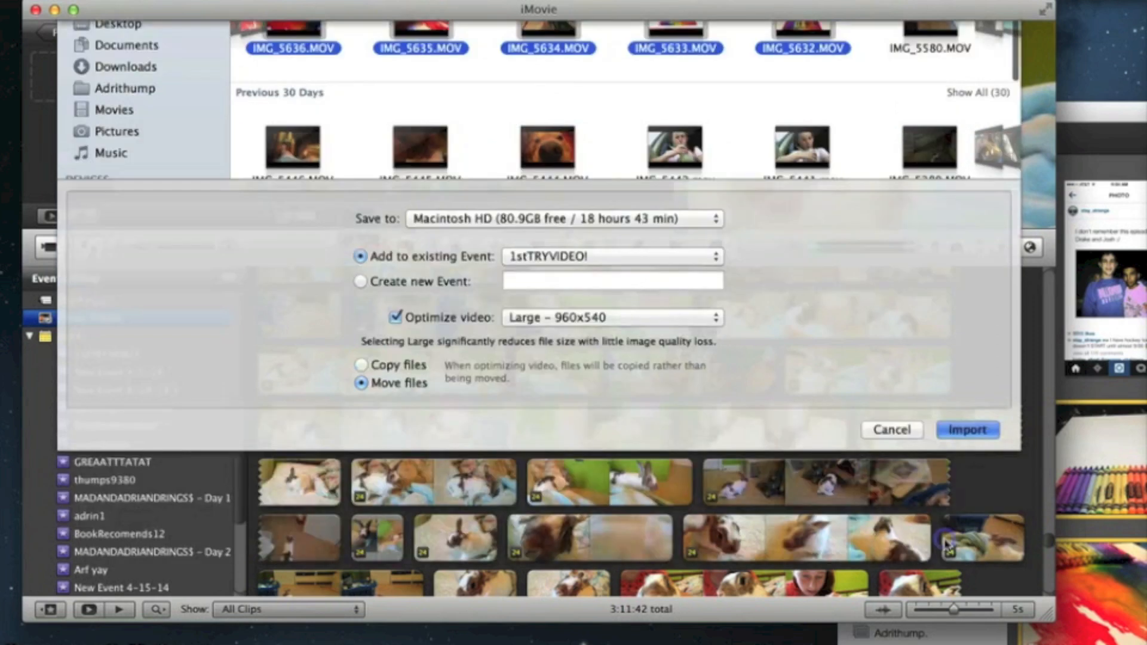
{"action": "left_click", "coordinate": [967, 429]}
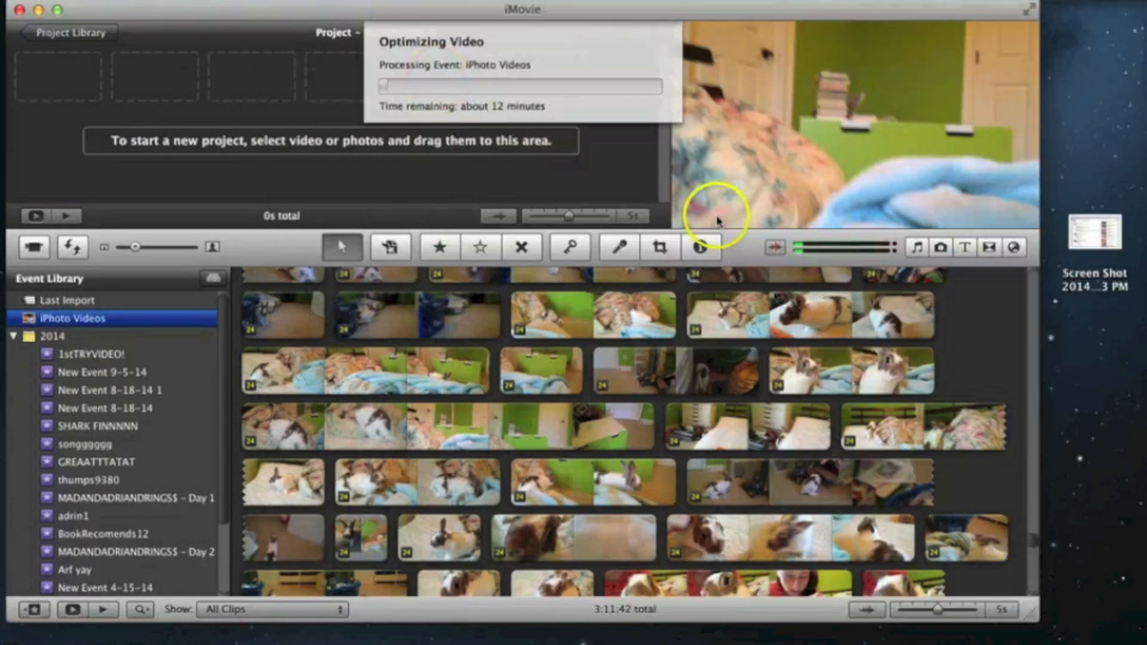
{"action": "mouse_move", "coordinate": [65, 20]}
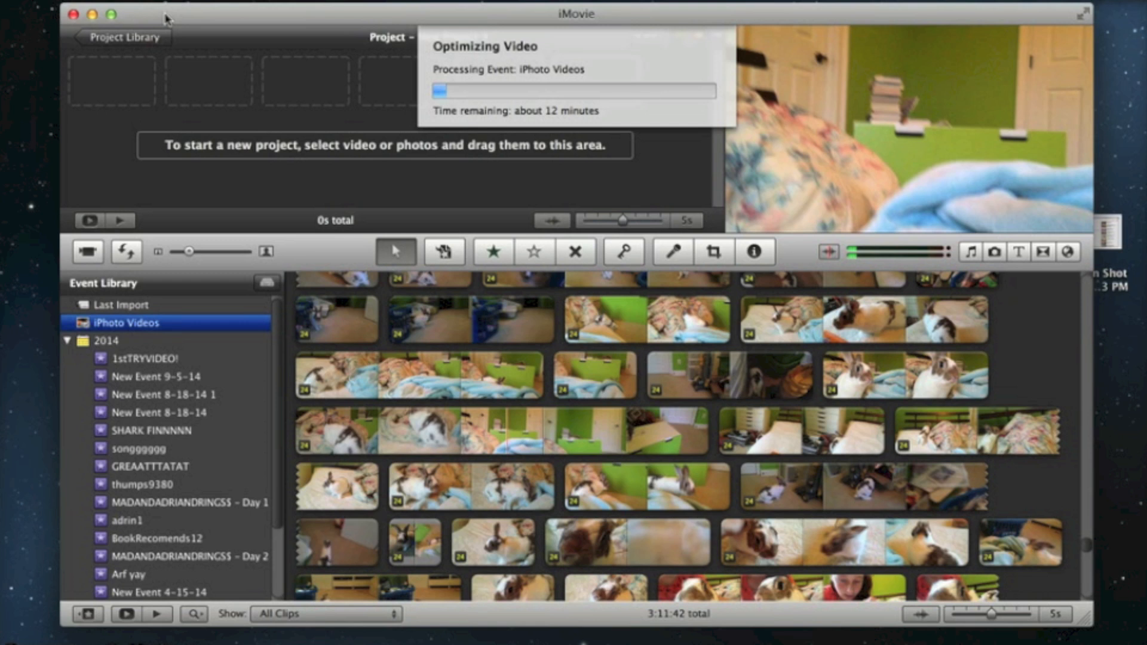
{"action": "mouse_move", "coordinate": [451, 315]}
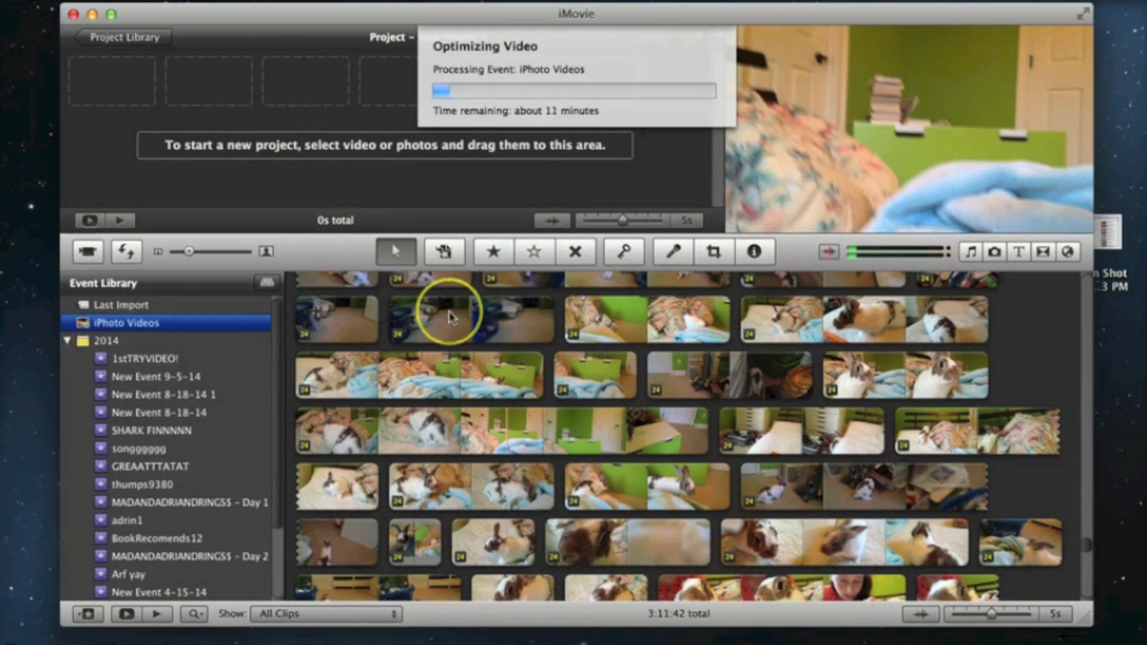